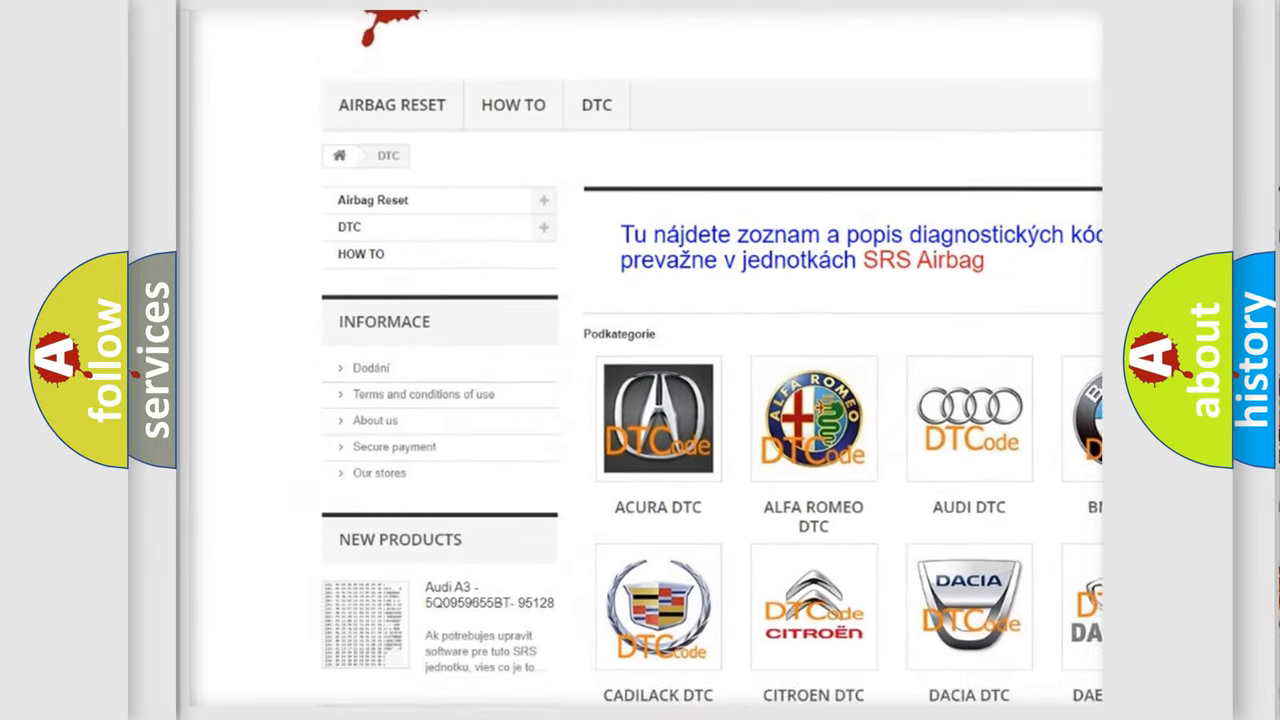
scroll(down, 3)
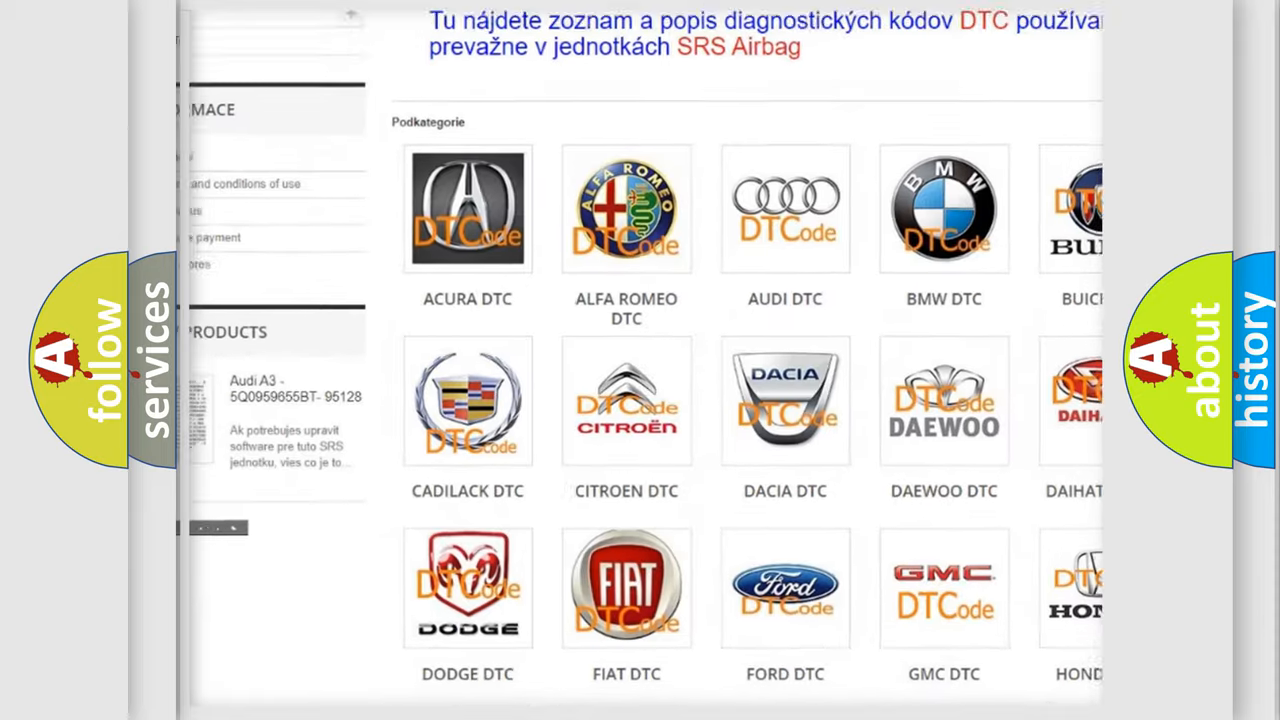
scroll(down, 3)
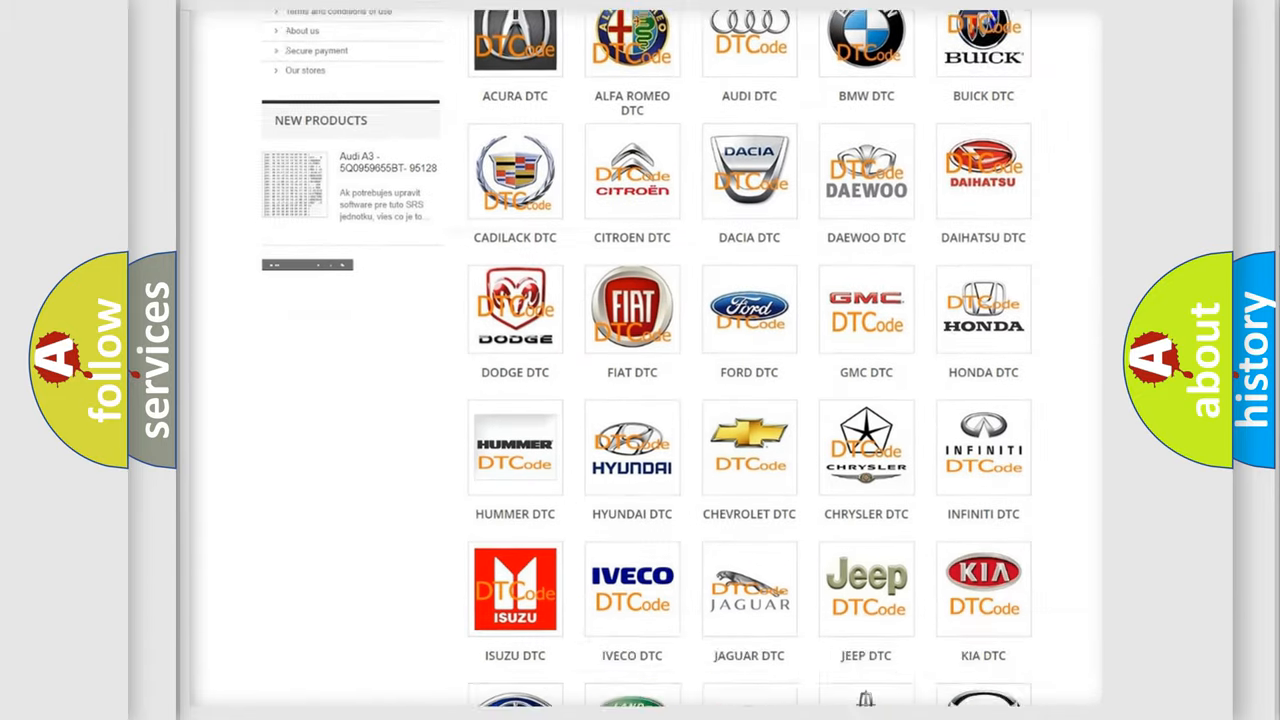
scroll(down, 3)
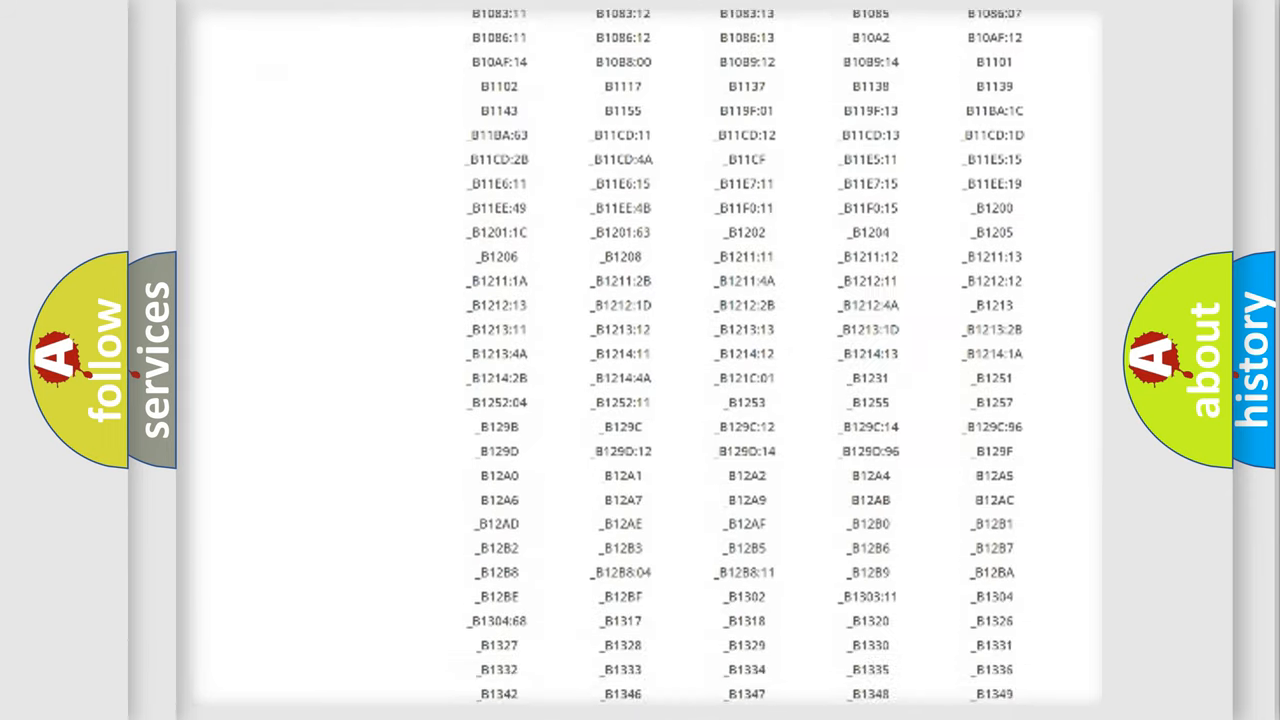
scroll(down, 3)
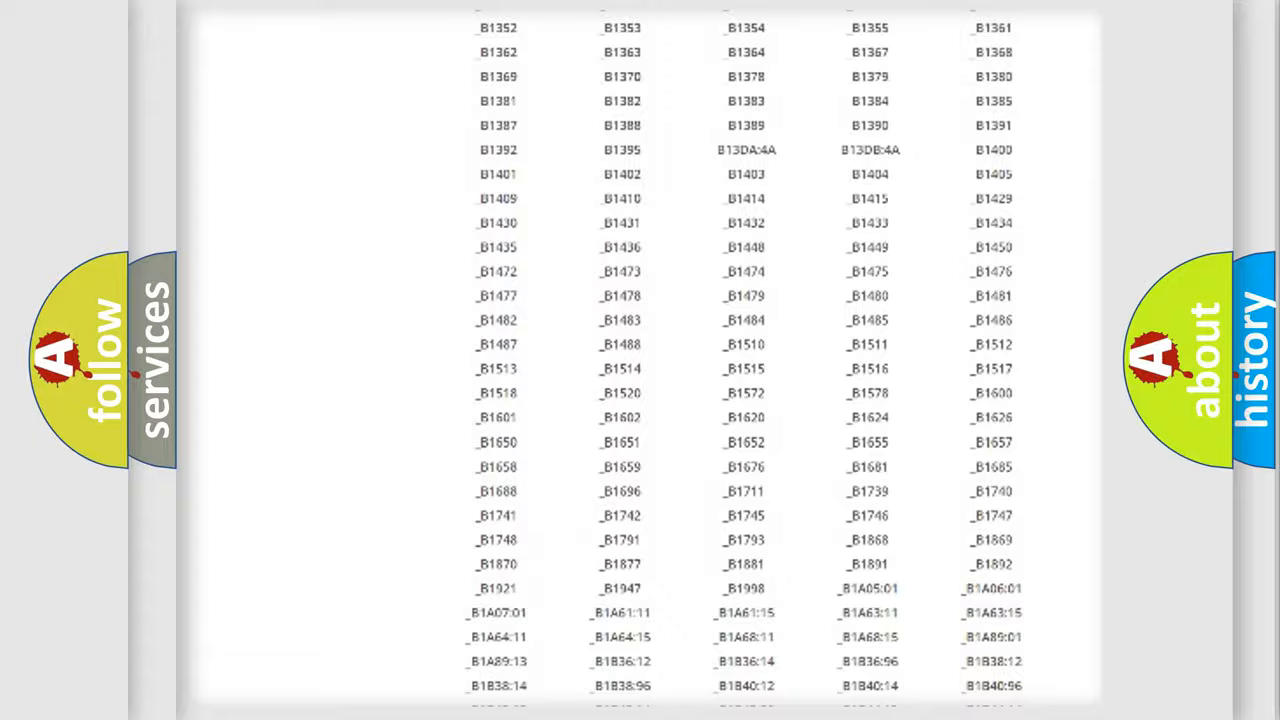
scroll(up, 3)
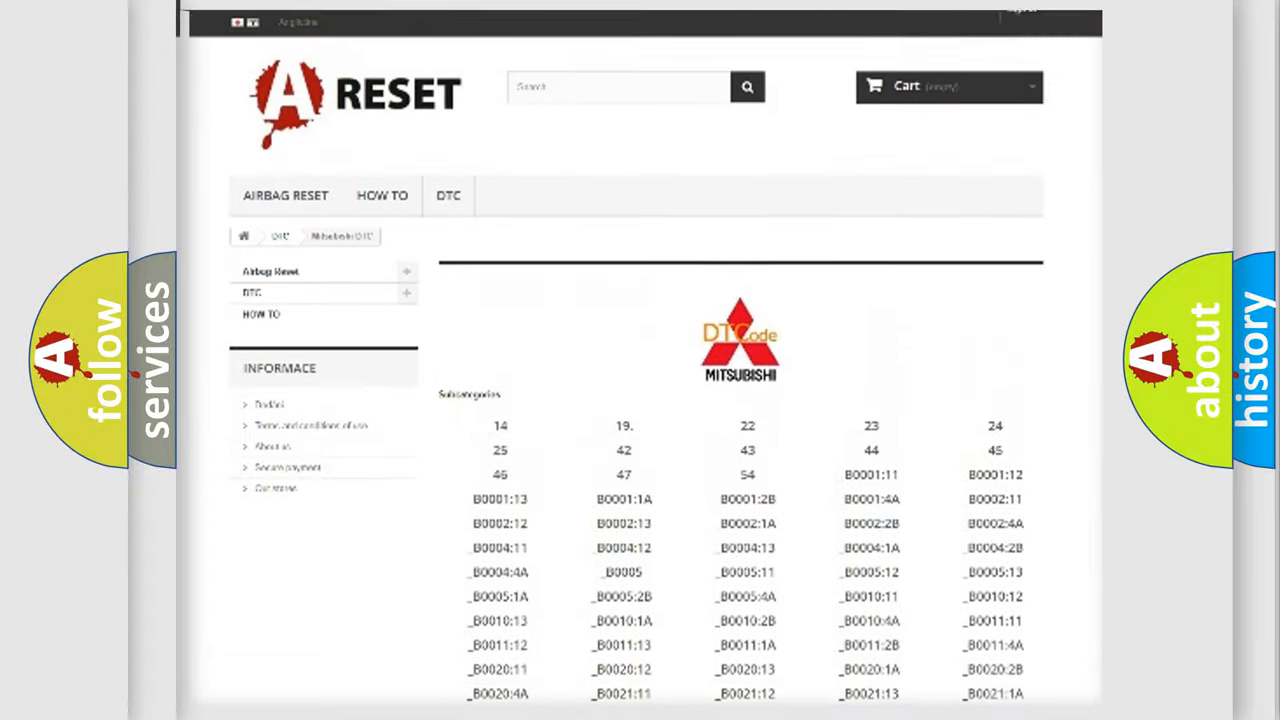